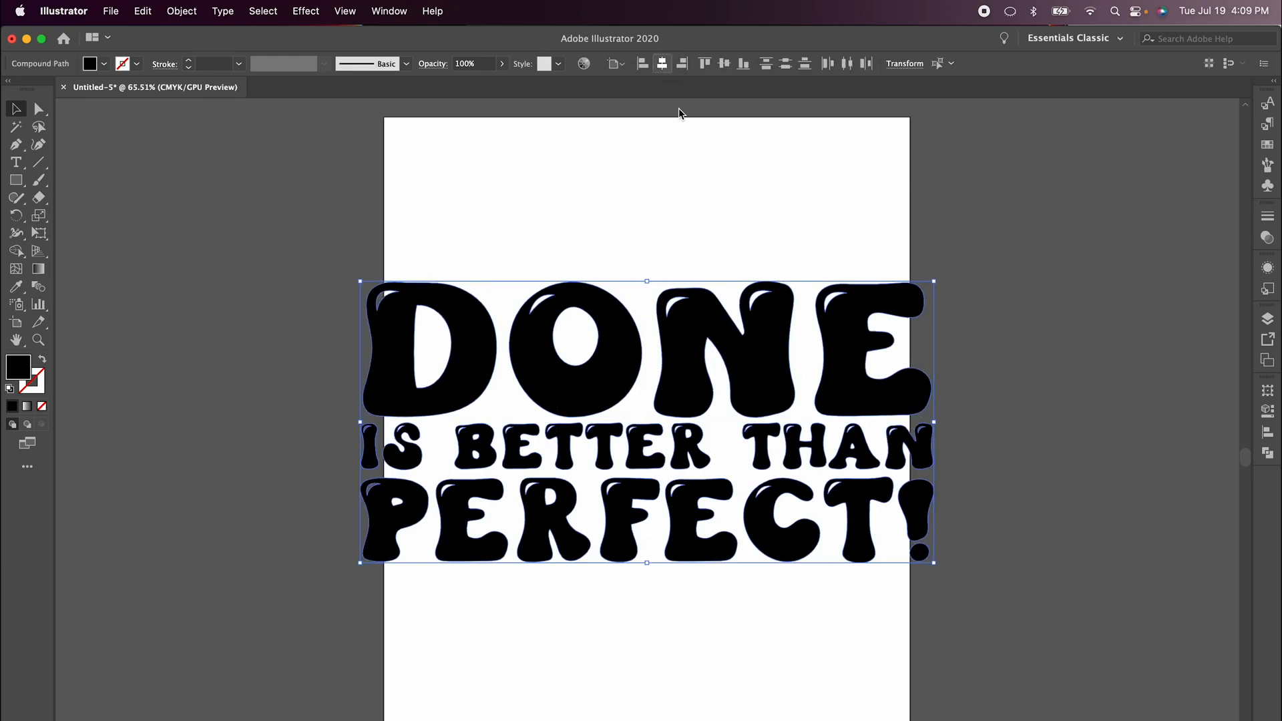
Open the Bright Retro Color Palette pin showing eight swatches from Soft to Starboard
{"action": "left_click", "coordinate": [380, 227]}
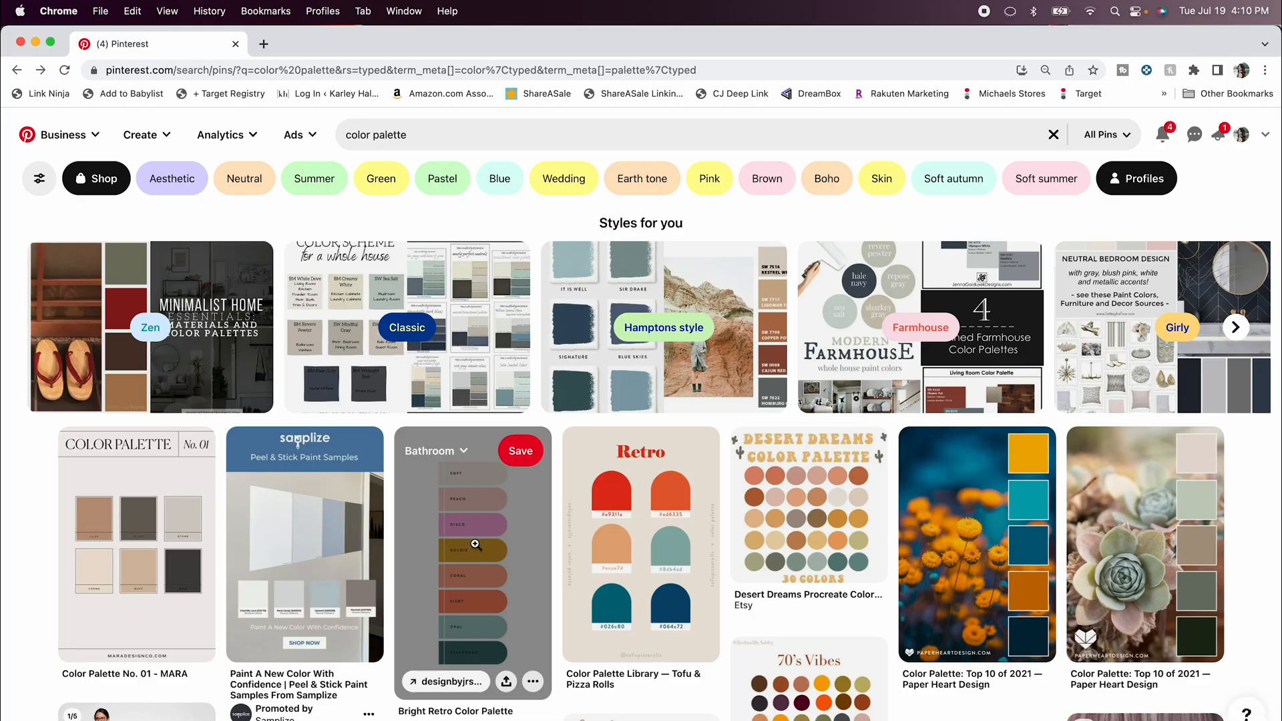
{"action": "left_click", "coordinate": [472, 543]}
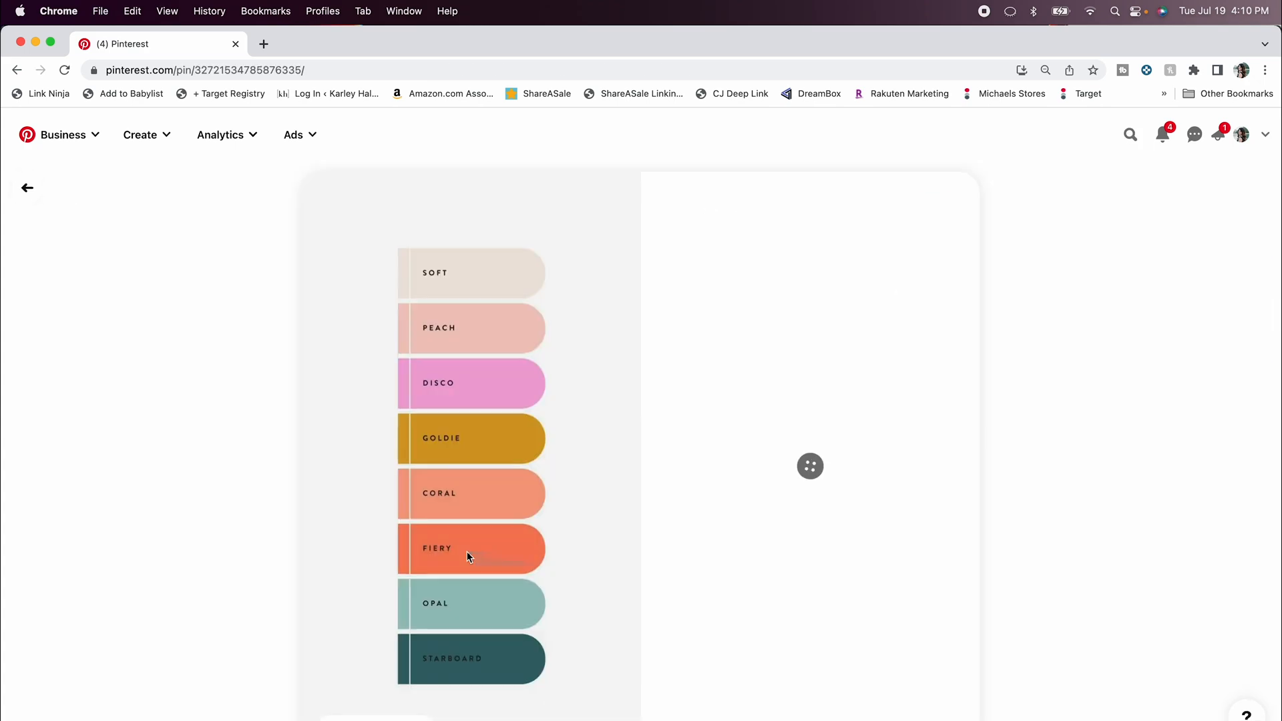